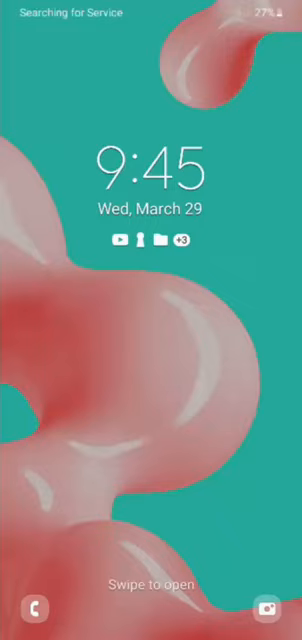
Open the Camera app from the lock screen's bottom-right camera shortcut, landing in photo mode
click(270, 609)
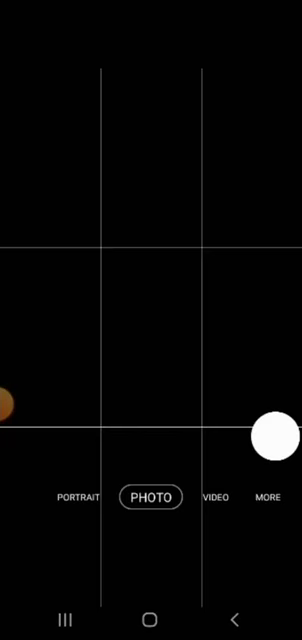